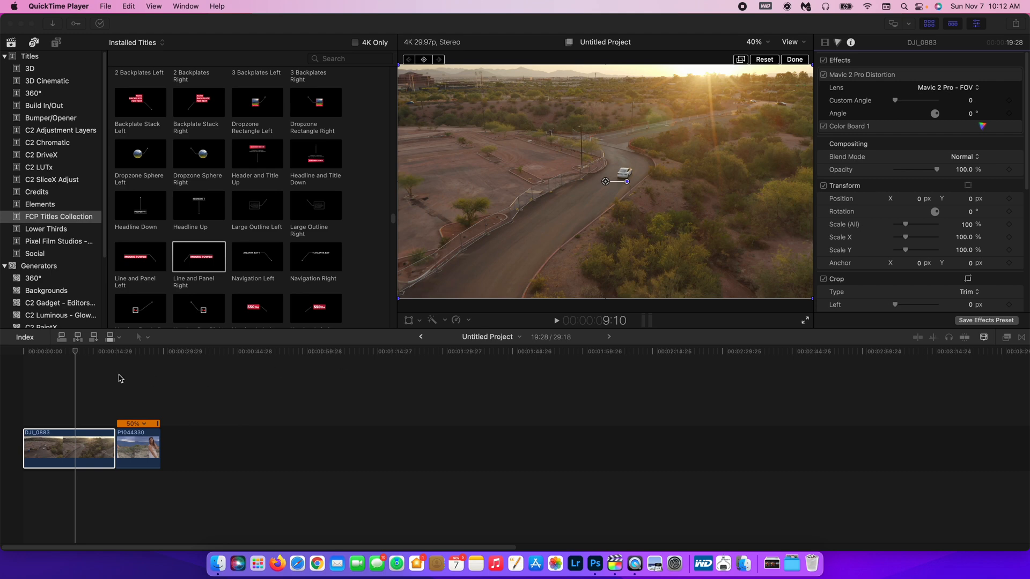
Add the Line and Panel Right MOORE TOWER callout above the drone clip from the Titles browser.
click(52, 352)
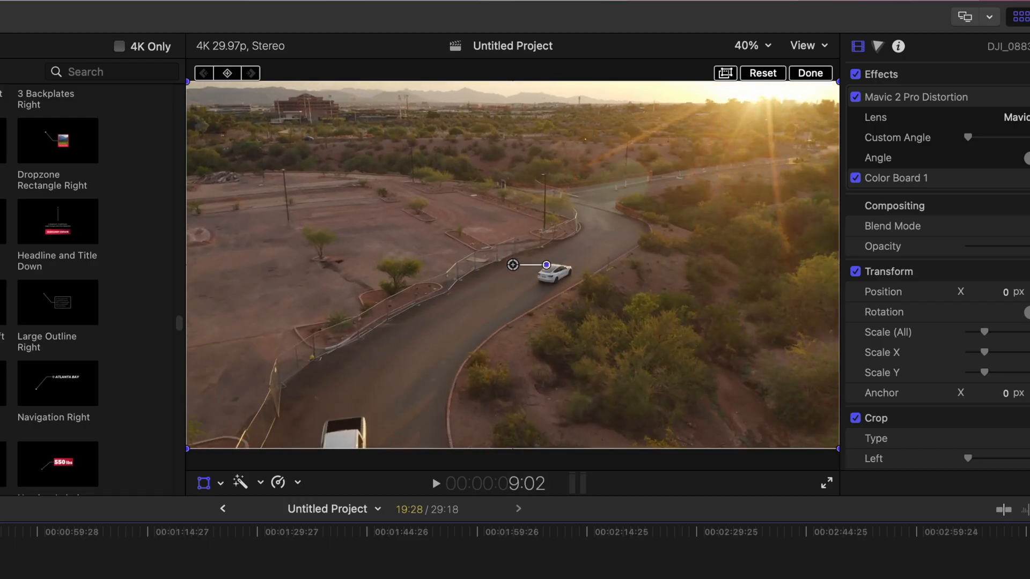
click(434, 484)
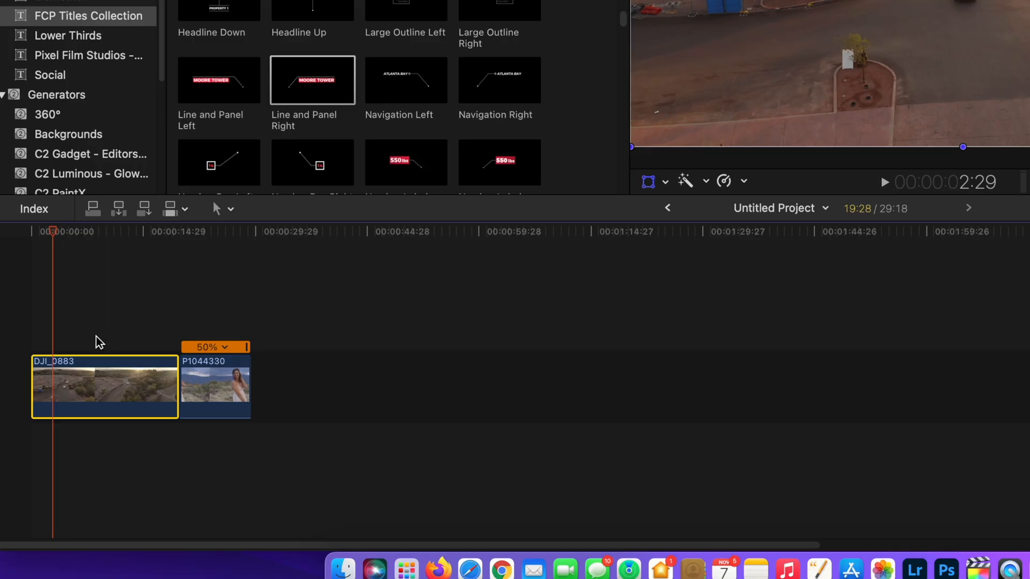
mouse_move(62, 402)
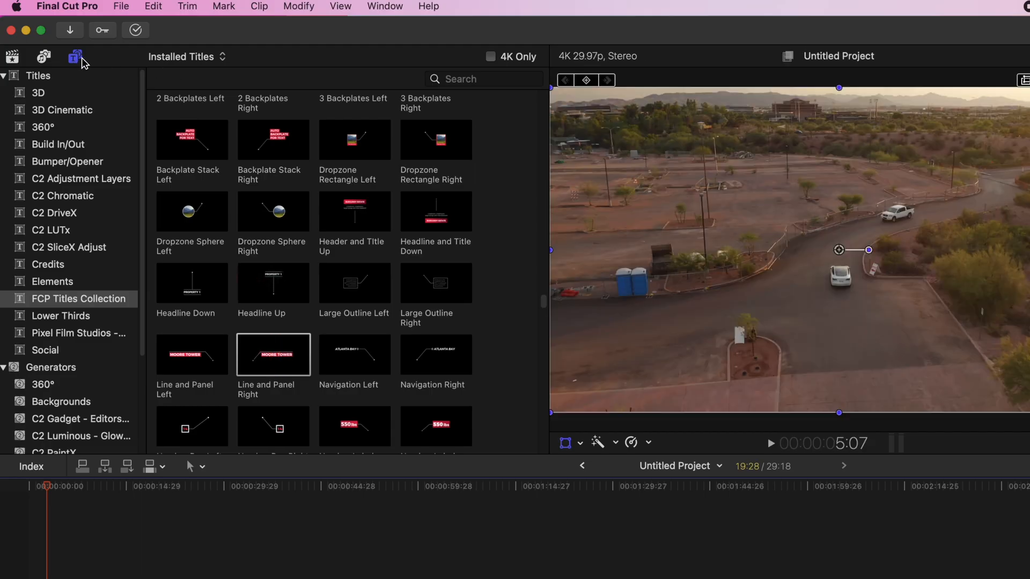
mouse_move(12, 56)
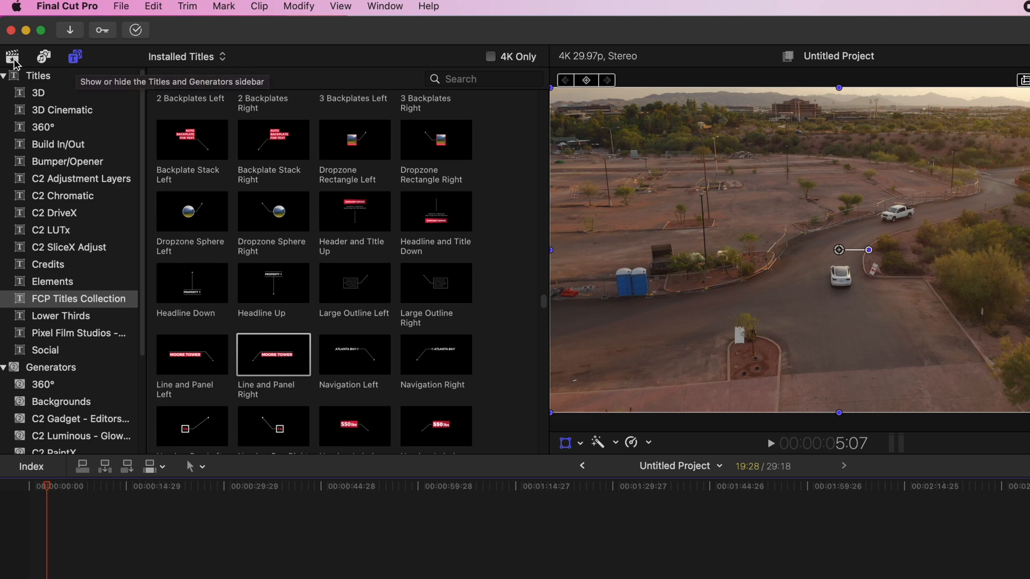
click(76, 57)
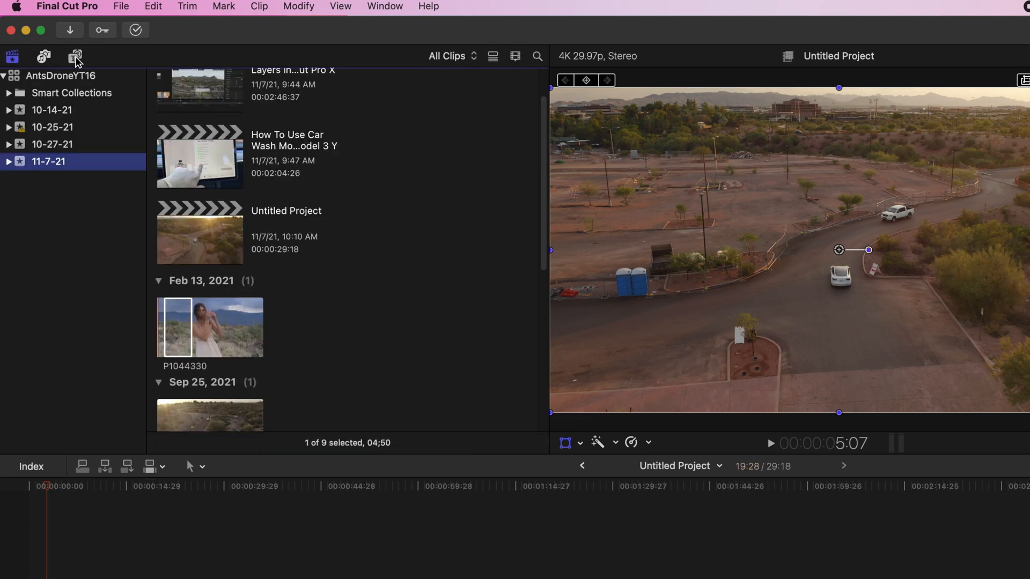
click(75, 56)
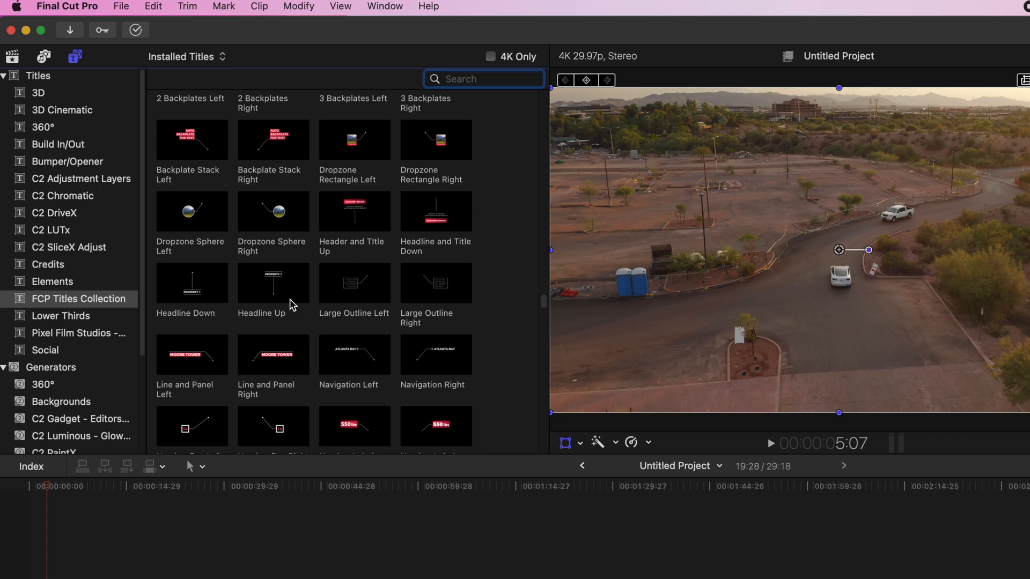
click(273, 355)
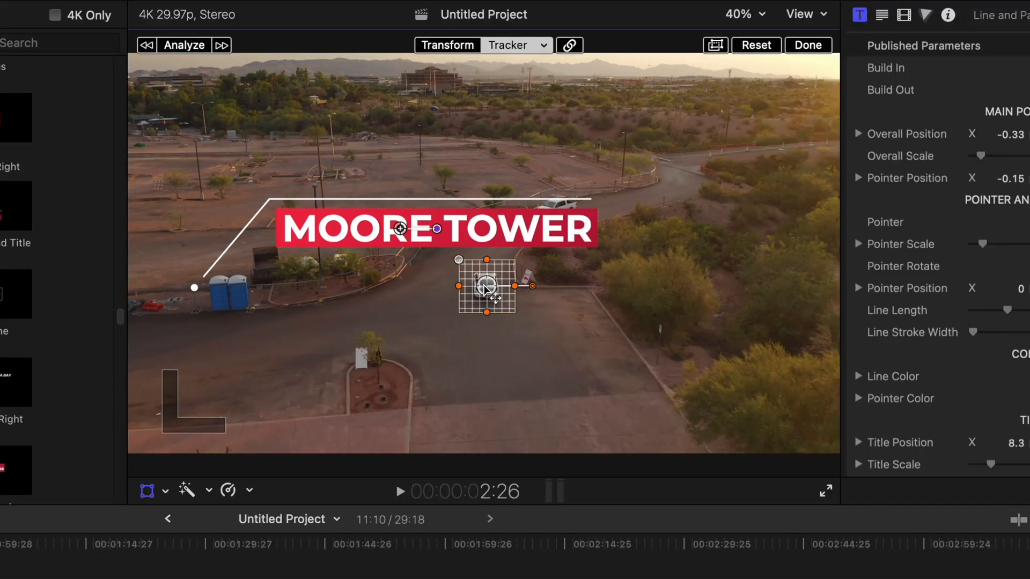
mouse_move(604, 368)
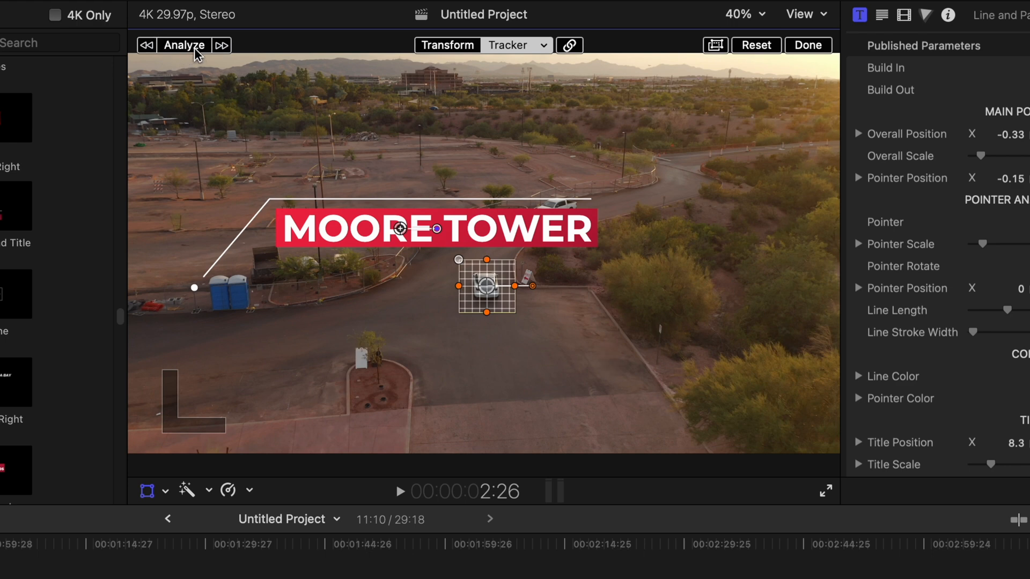
Analyze the tracker so the callout follows the white car.
click(184, 46)
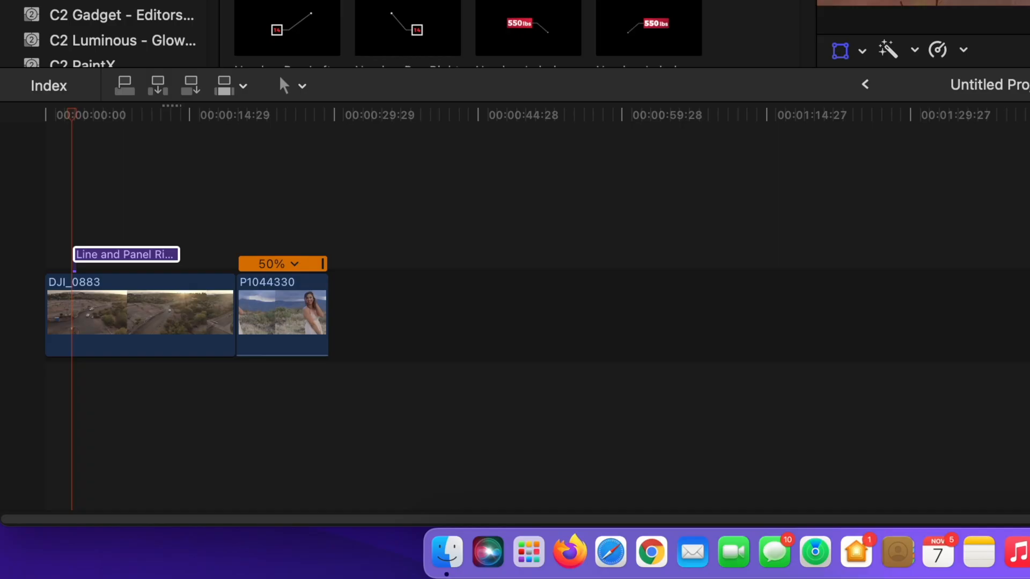
mouse_move(246, 186)
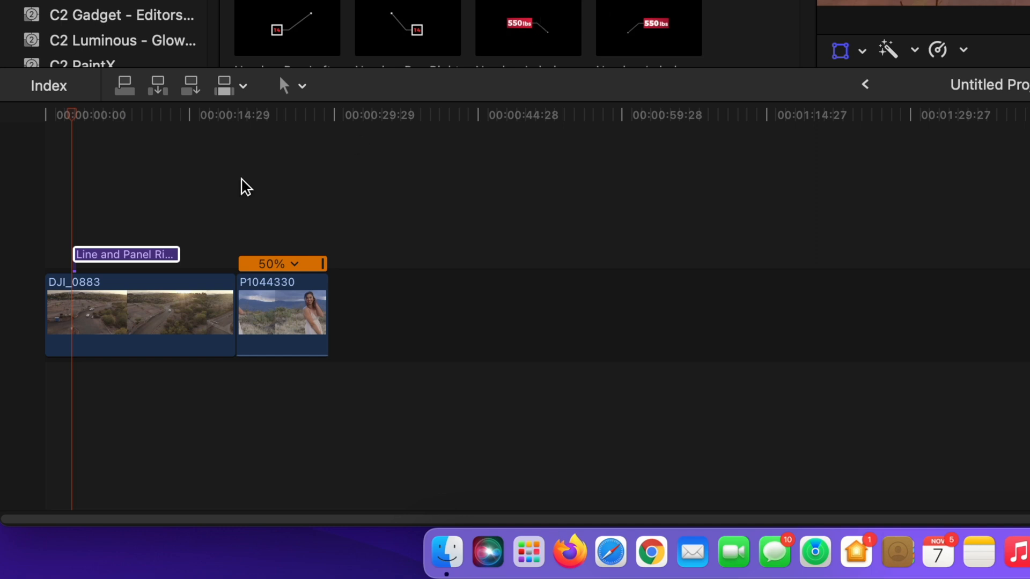
mouse_move(129, 213)
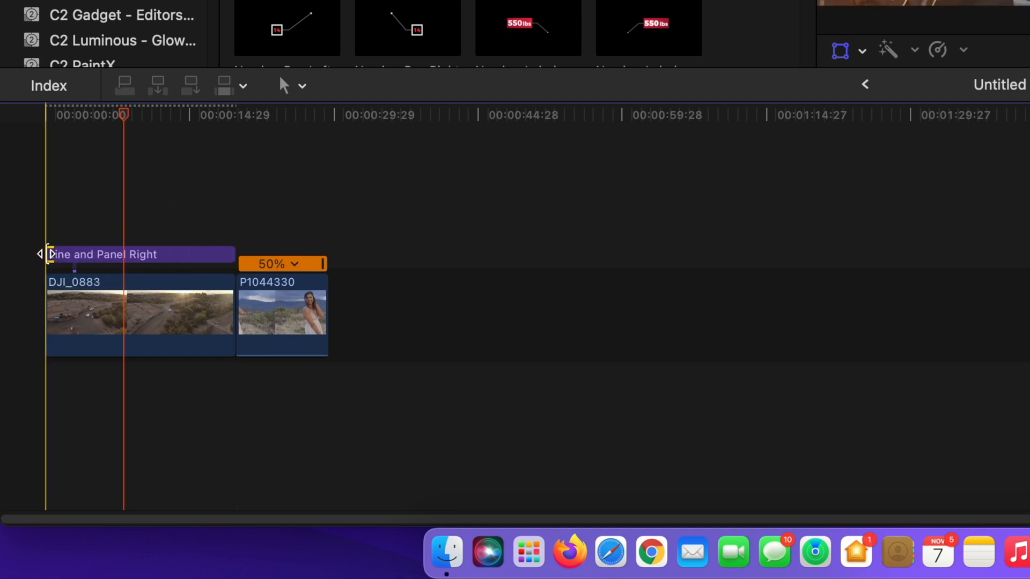
Show the Line and Panel Right title's parameters in the inspector.
double_click(139, 254)
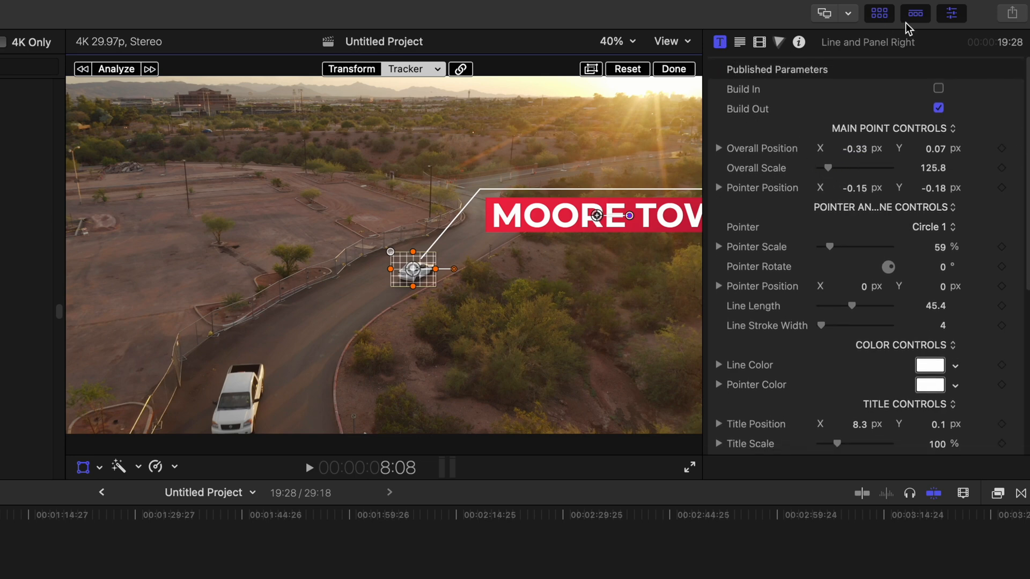
Change the callout text from MOORE TOWER to 'Tesla Model 3' in the Text inspector.
click(951, 13)
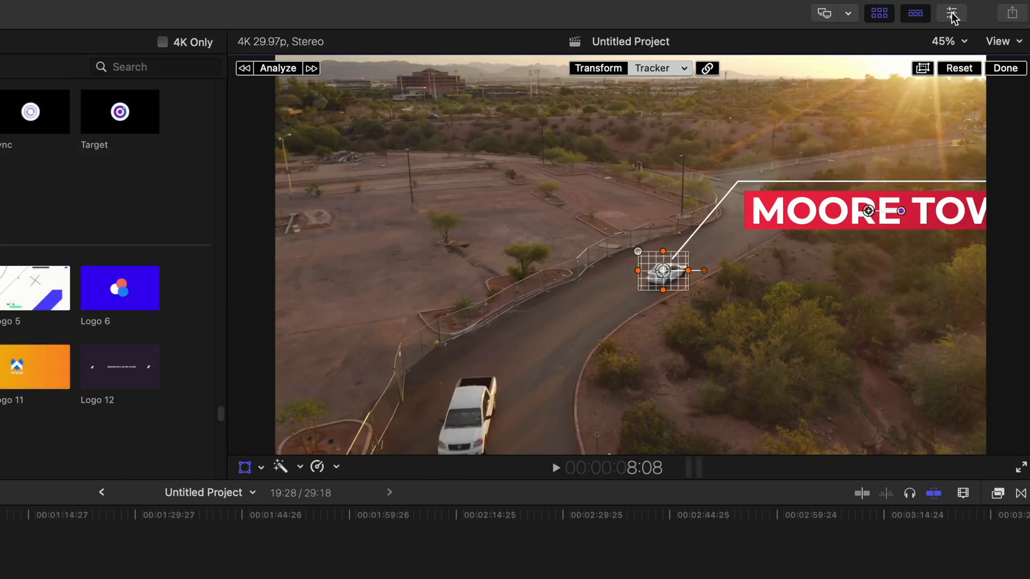
click(951, 12)
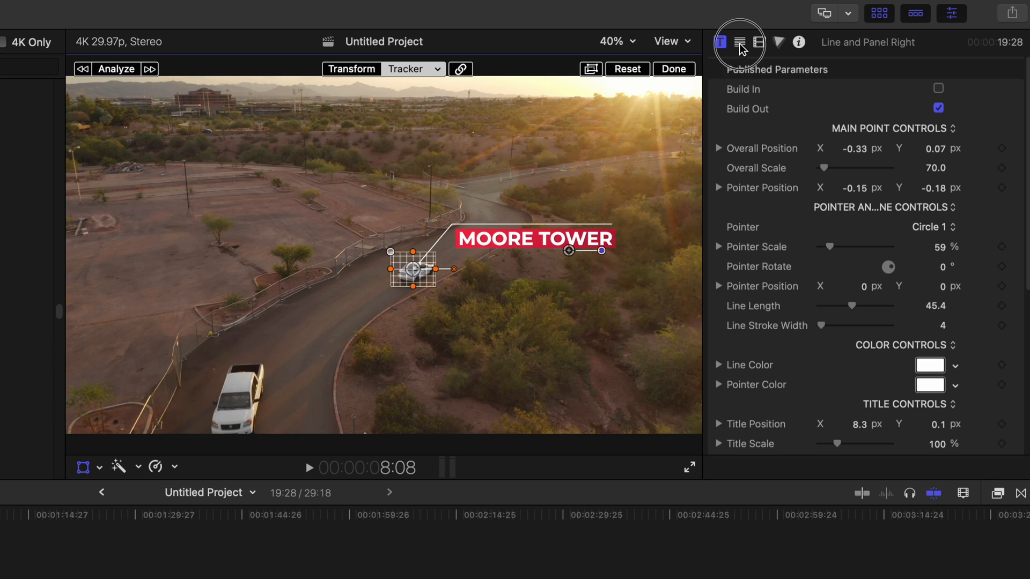
click(740, 42)
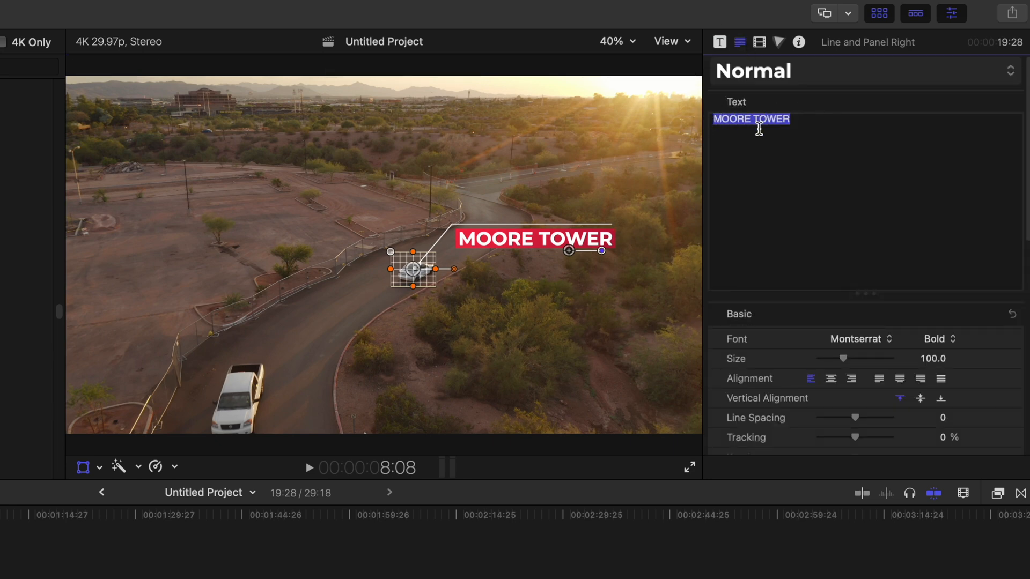
text(Tesla Mo)
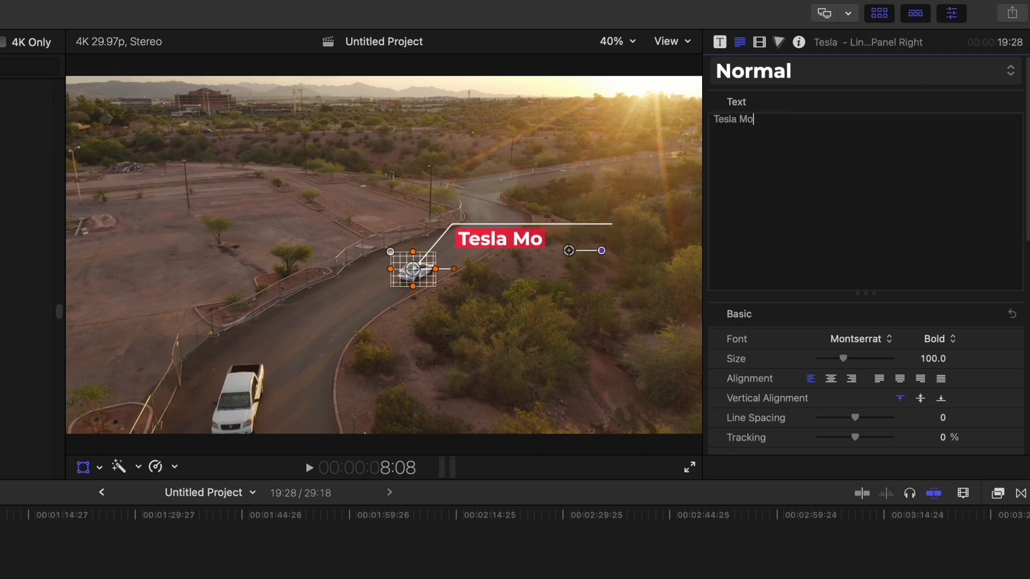
text(del 3)
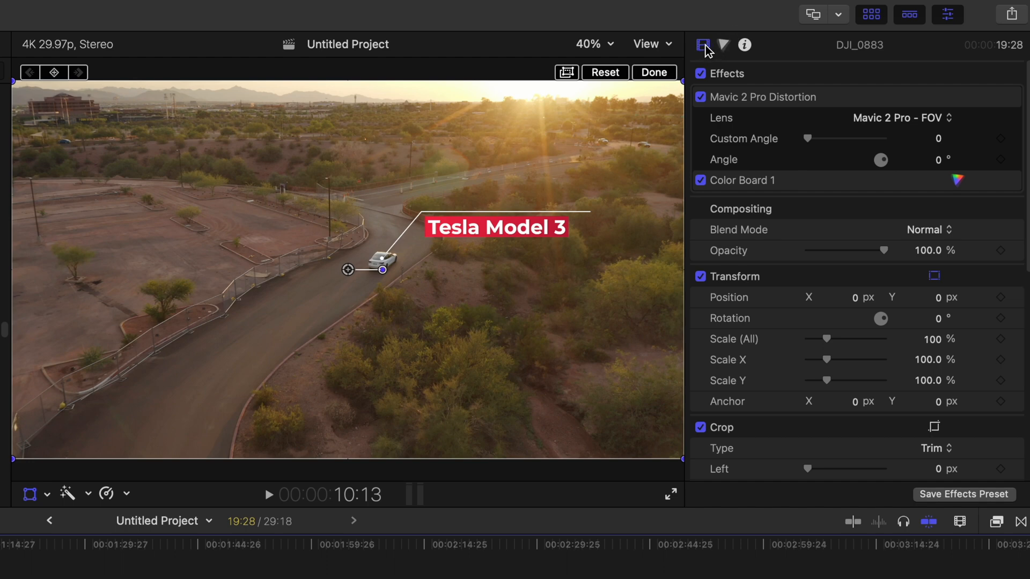
Switch the object tracker's analysis method from Automatic to Machine Learning.
scroll(down, 3)
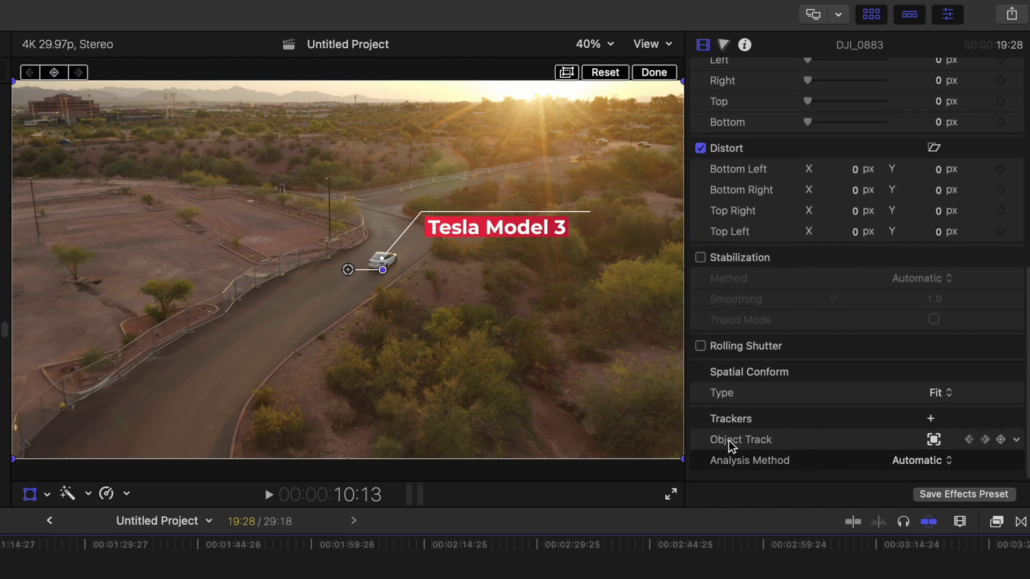
mouse_move(701, 447)
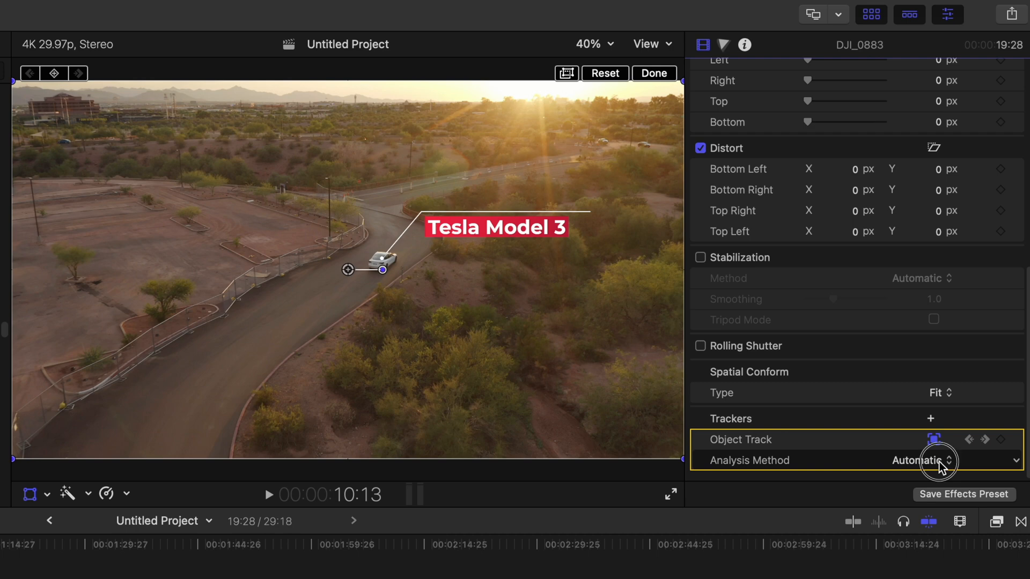
click(926, 460)
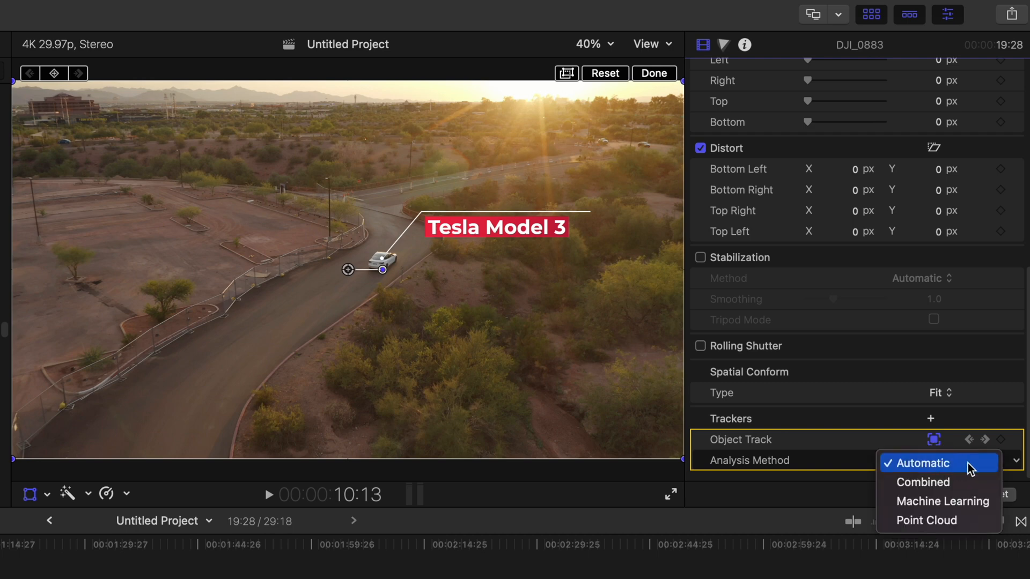
mouse_move(943, 501)
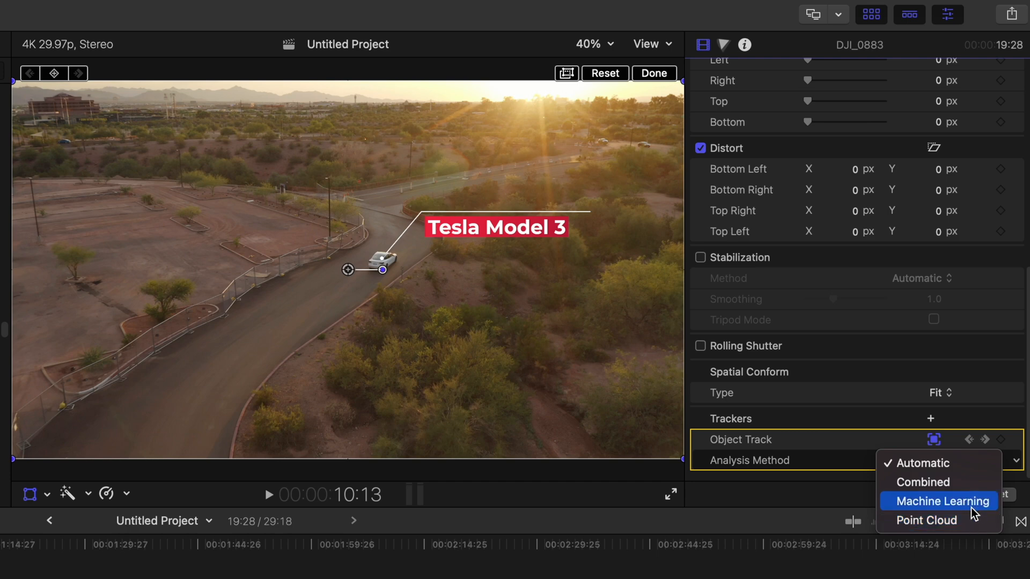
mouse_move(966, 508)
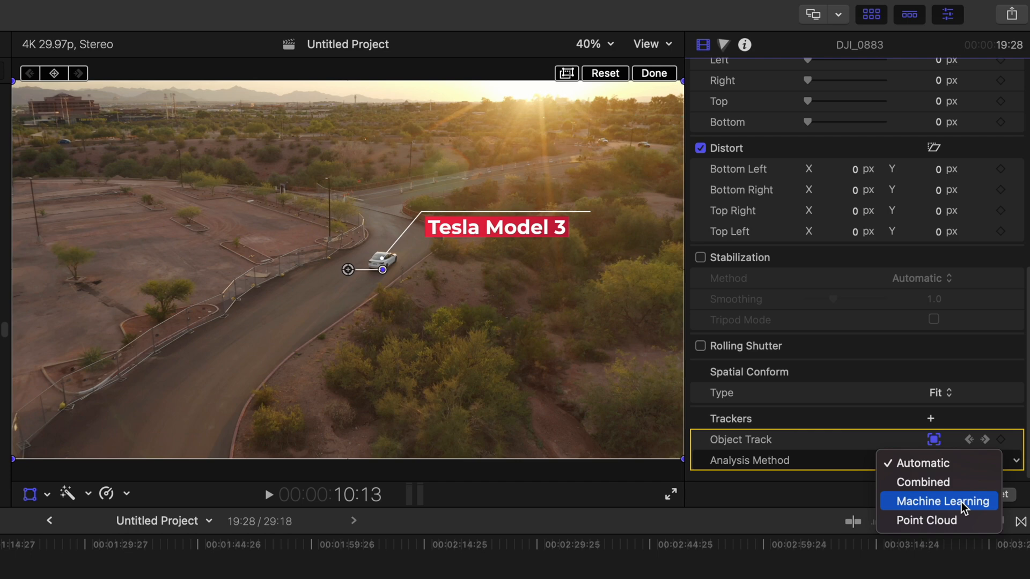
click(939, 501)
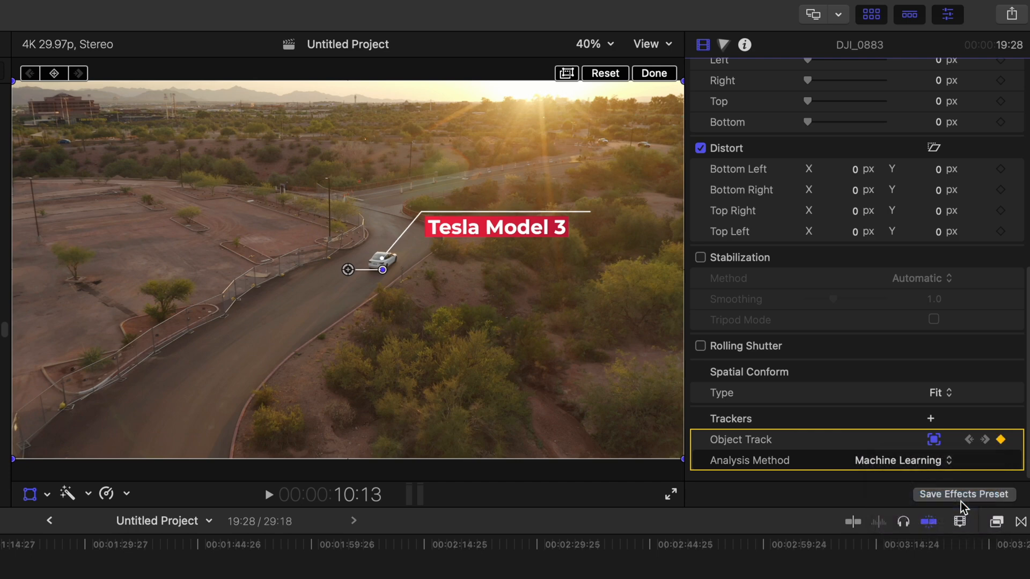
mouse_move(963, 493)
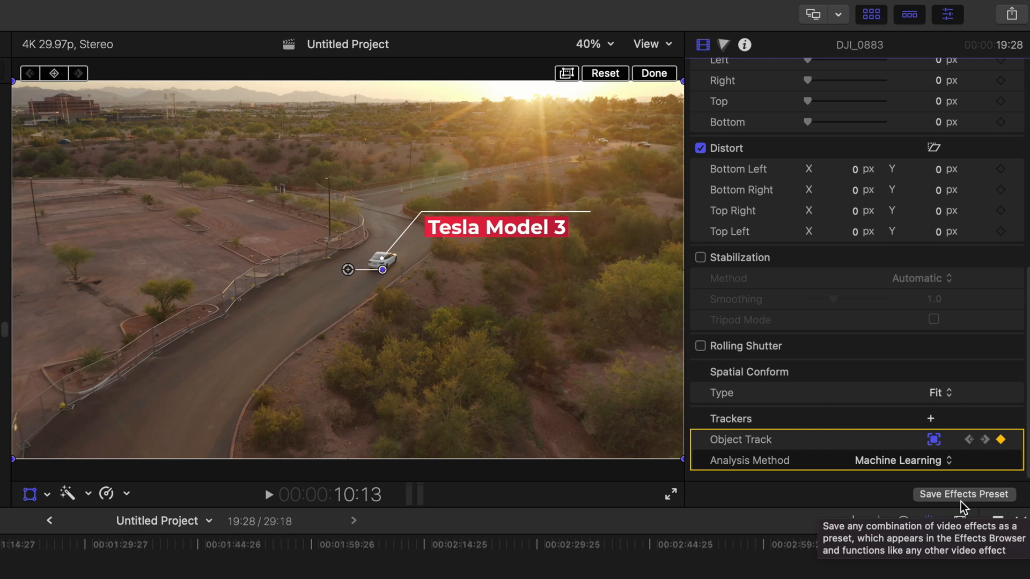
mouse_move(962, 507)
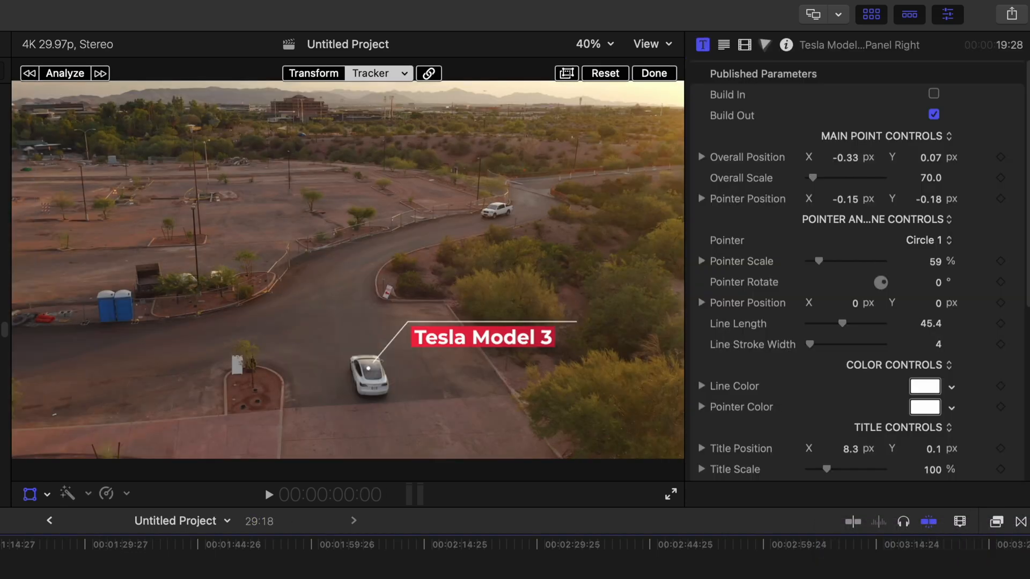
Play back the tracked Tesla Model 3 callout to check it follows the car.
click(268, 493)
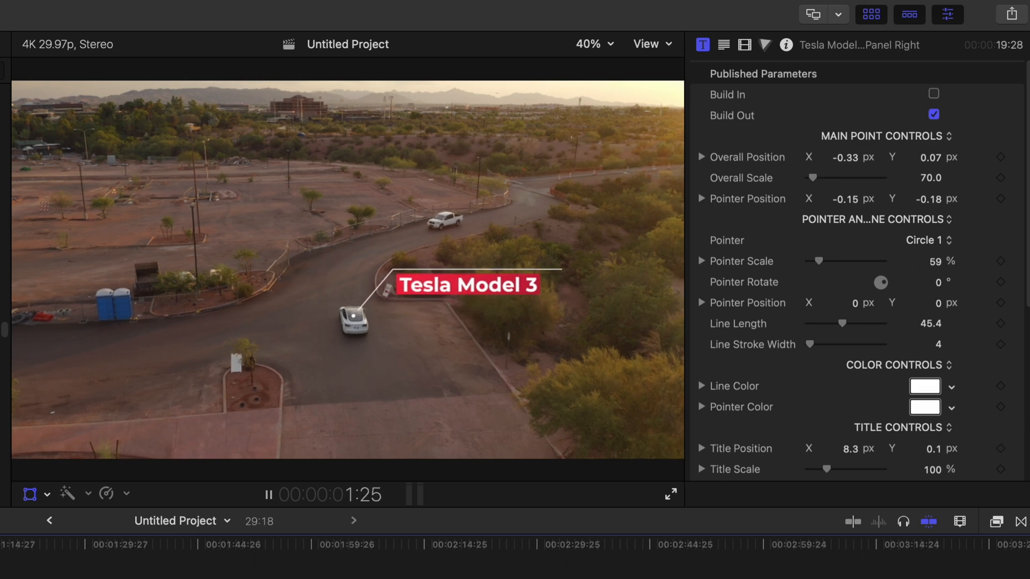
click(268, 494)
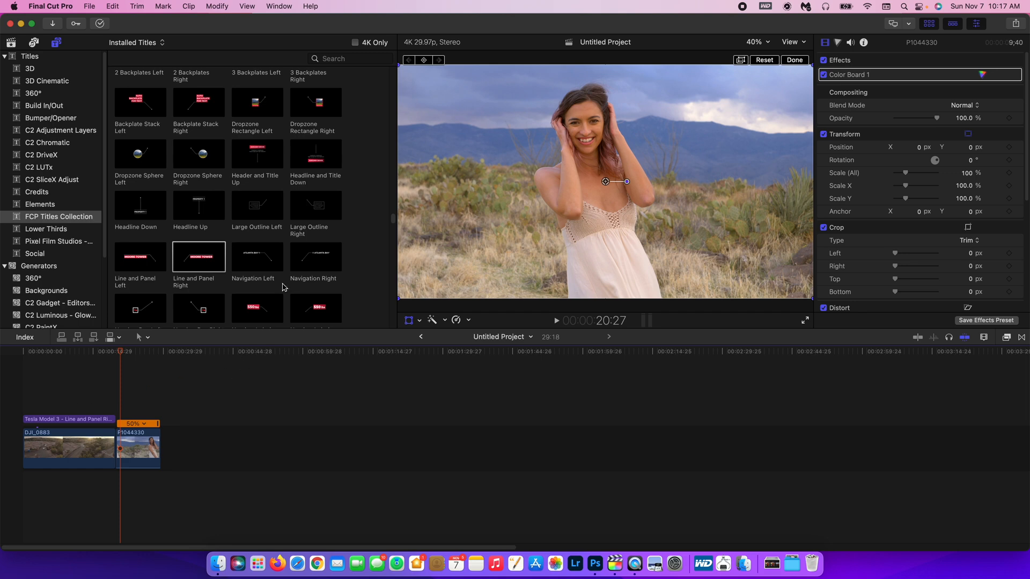
mouse_move(937, 25)
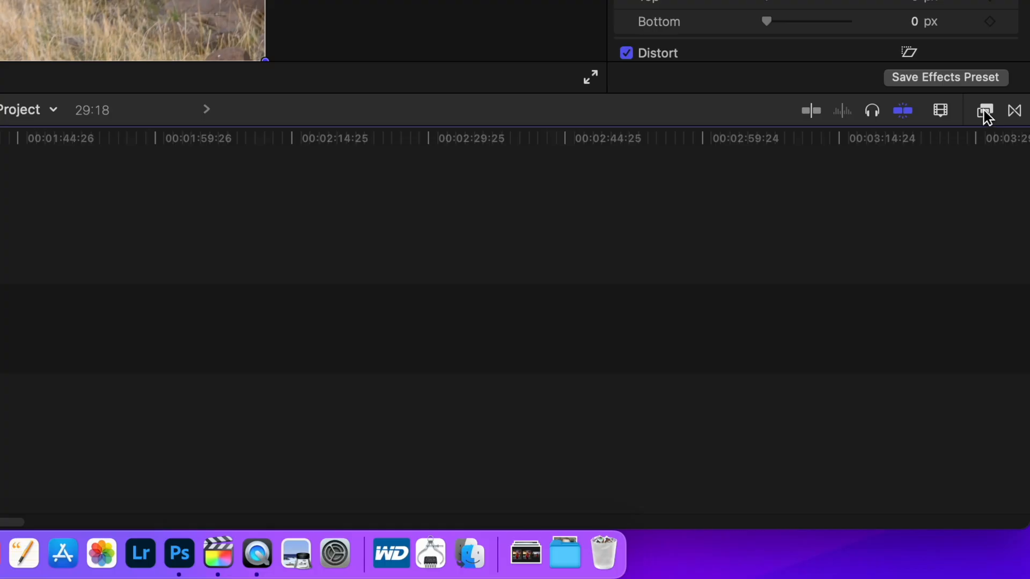
Show the Blur category's seven effects, including Gaussian, in the Effects browser.
click(985, 110)
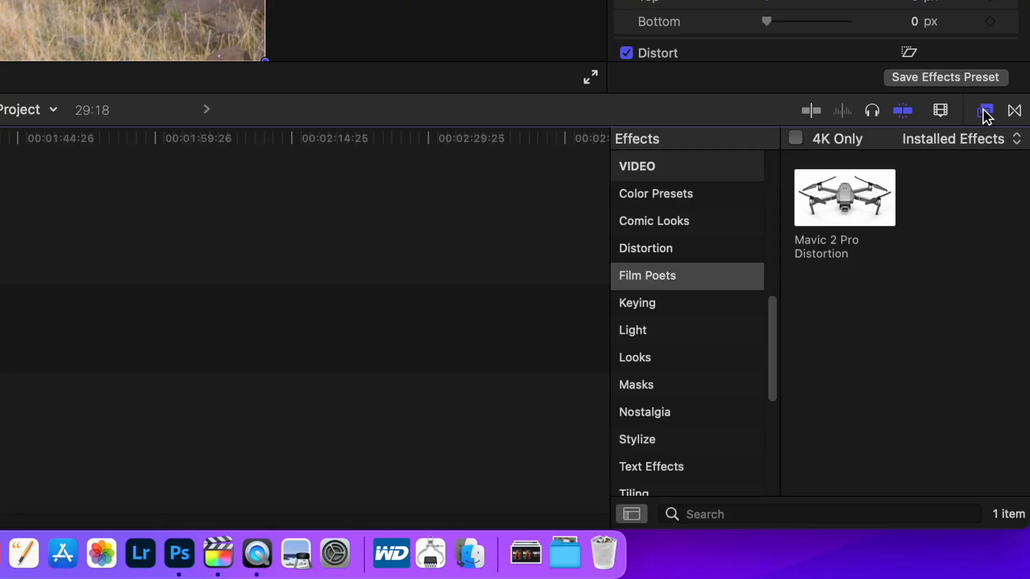
scroll(up, 3)
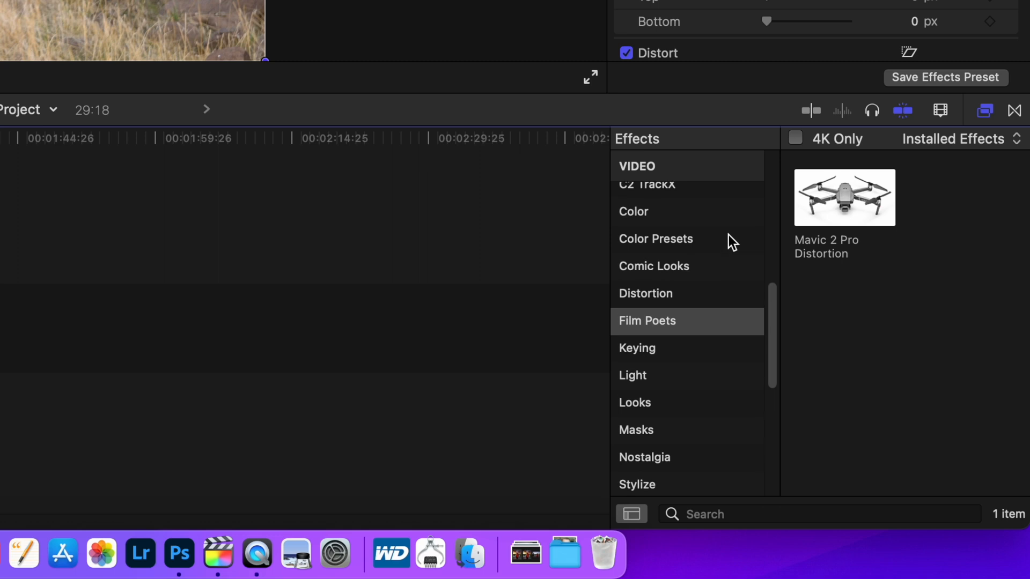
scroll(up, 3)
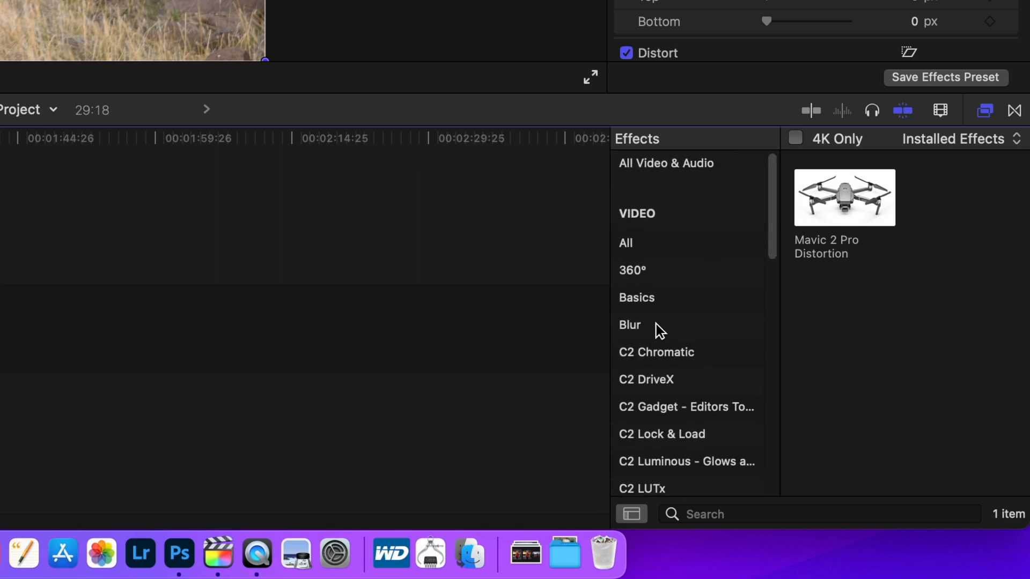
click(629, 324)
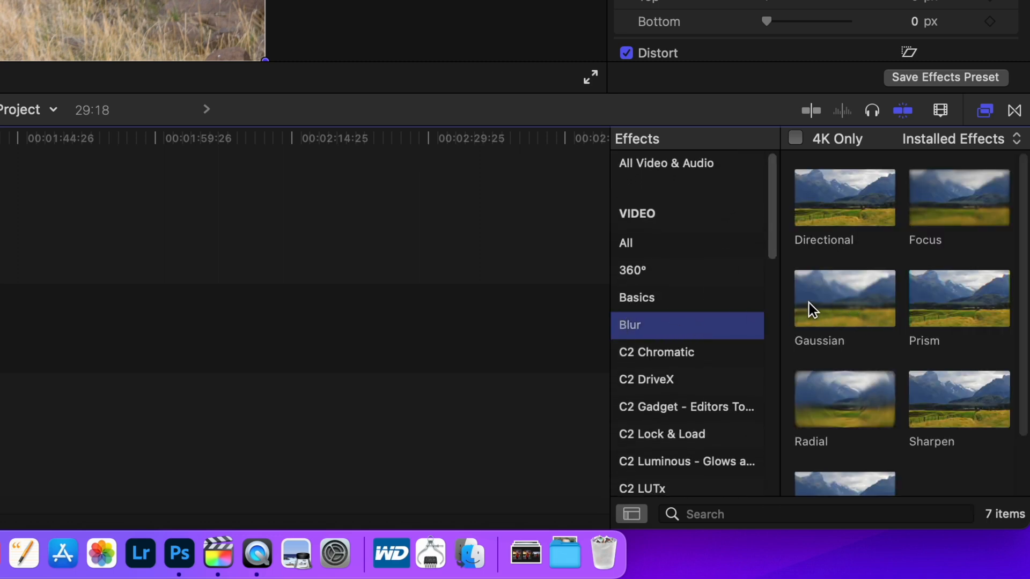
mouse_move(815, 321)
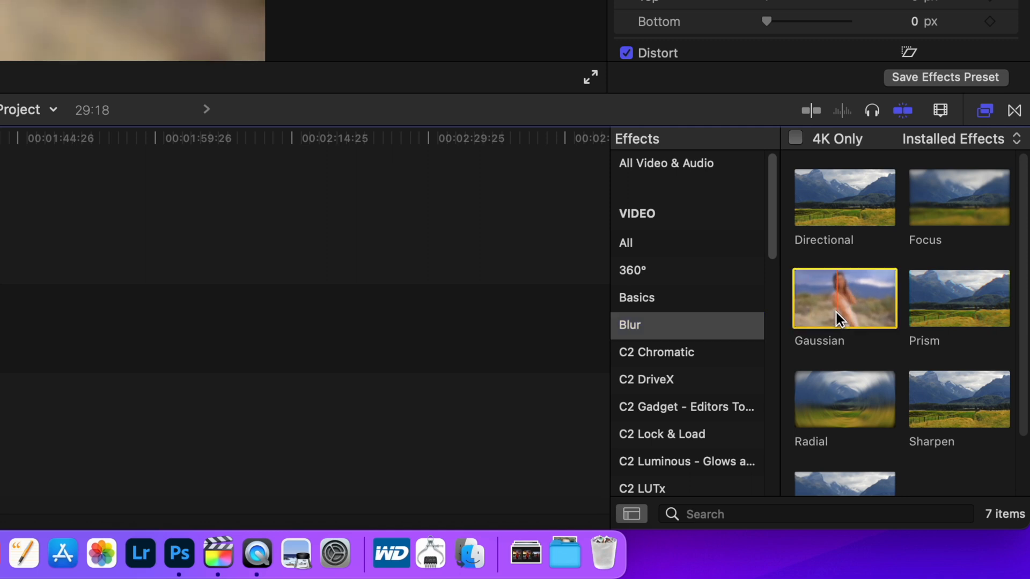
mouse_move(839, 313)
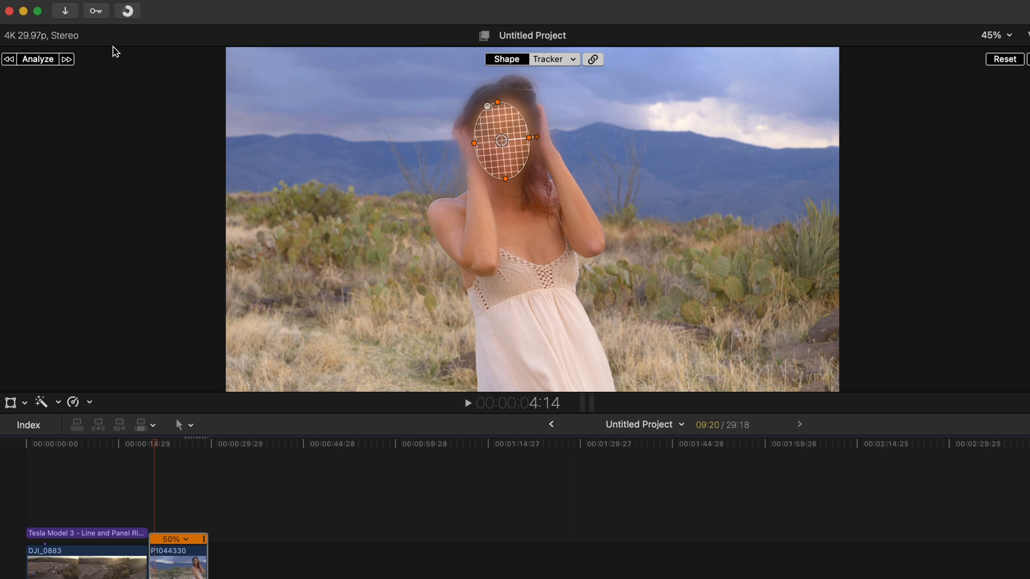
Analyze the oval shape mask so the blur tracks the woman's face through the clip.
click(38, 59)
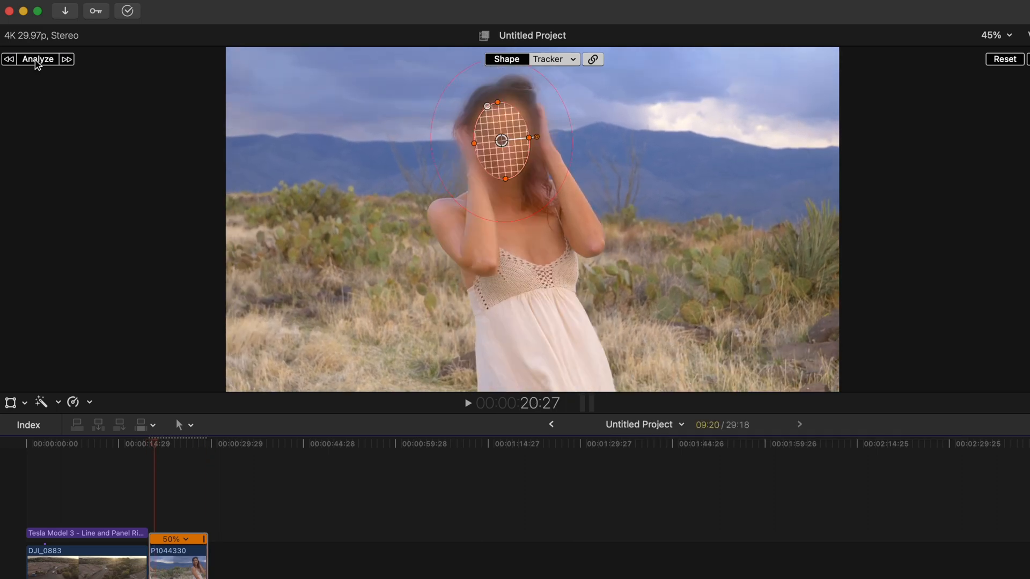
click(38, 59)
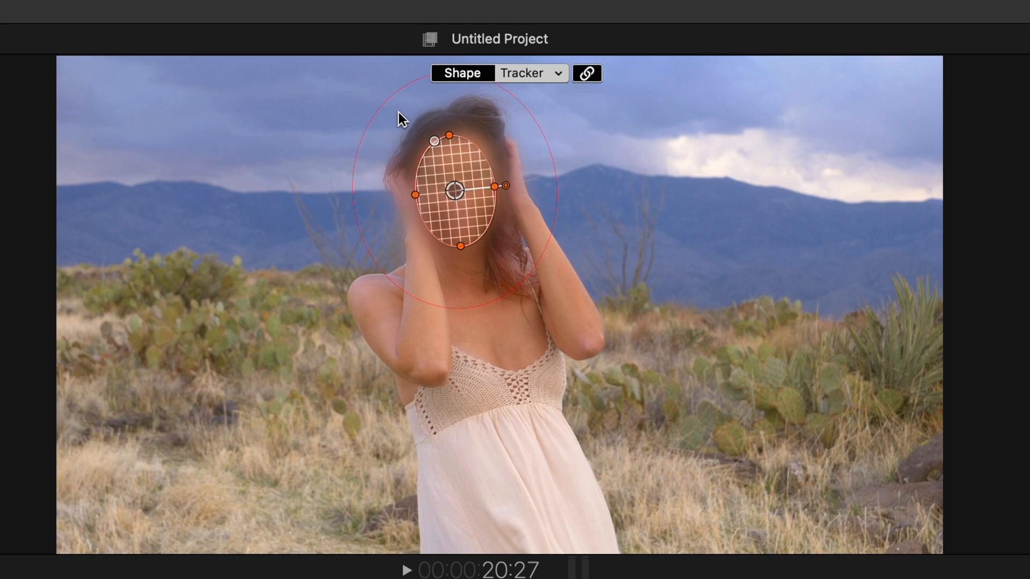
mouse_move(379, 131)
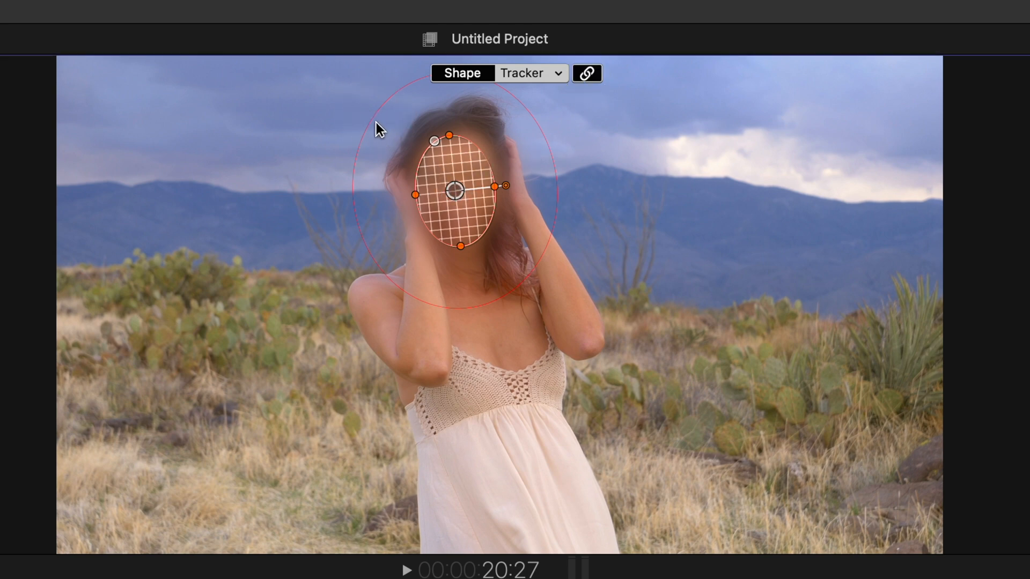
mouse_move(362, 246)
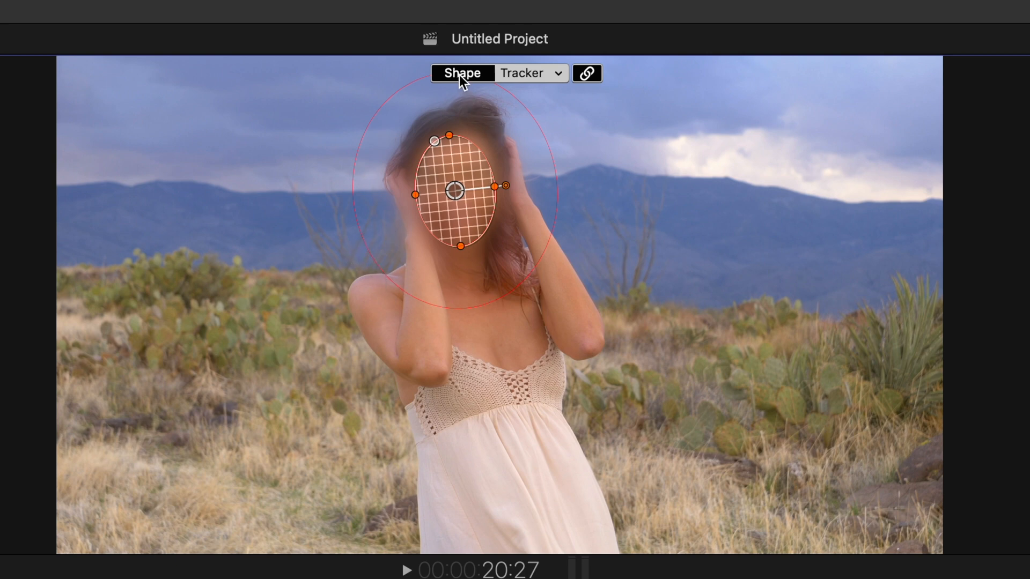
View the tracker outline on her face via the viewer's Shape/Tracker control.
click(521, 73)
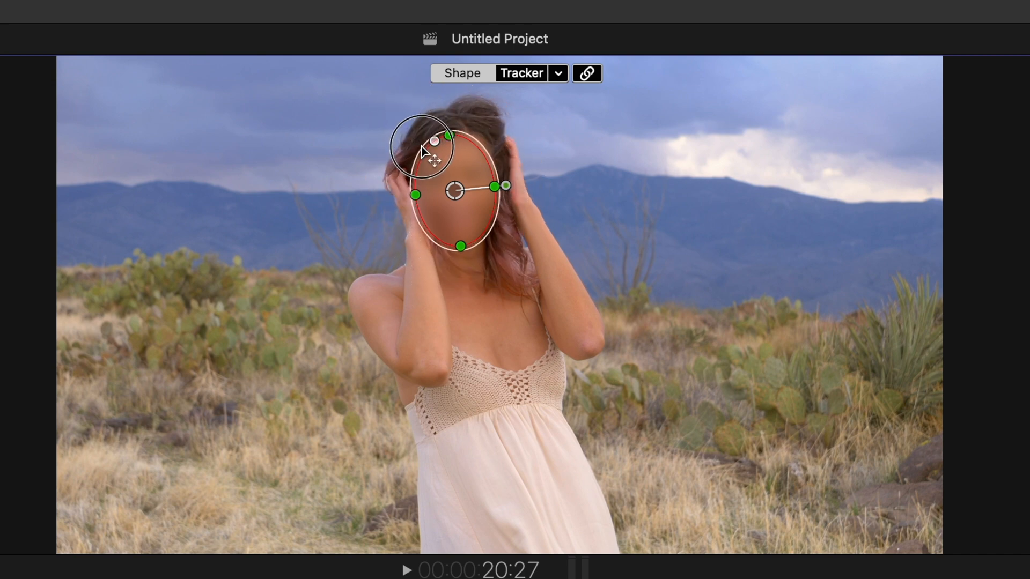
click(586, 73)
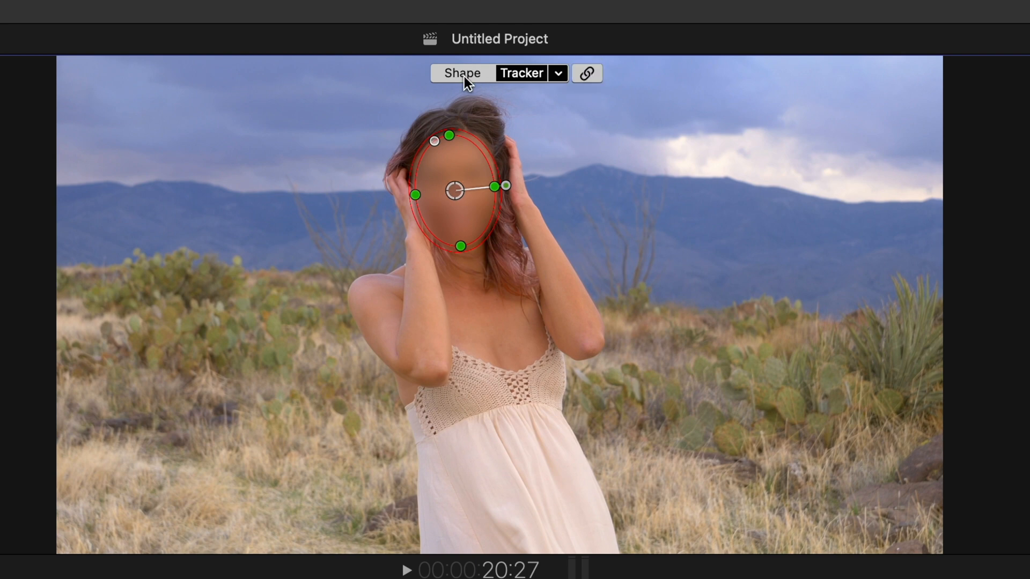
click(462, 72)
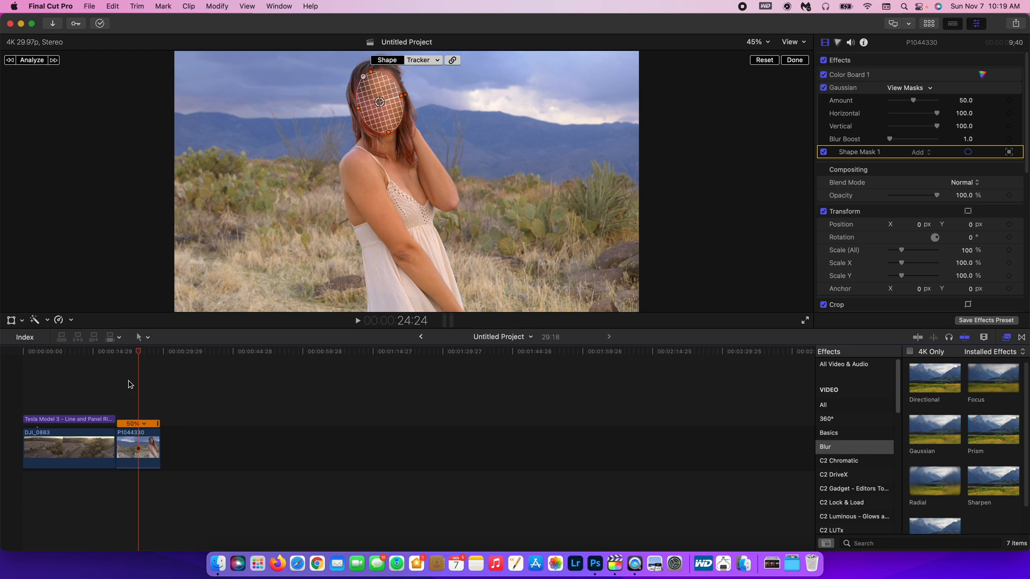
Bring up the macOS Apple menu after checking the tracked blur.
click(13, 7)
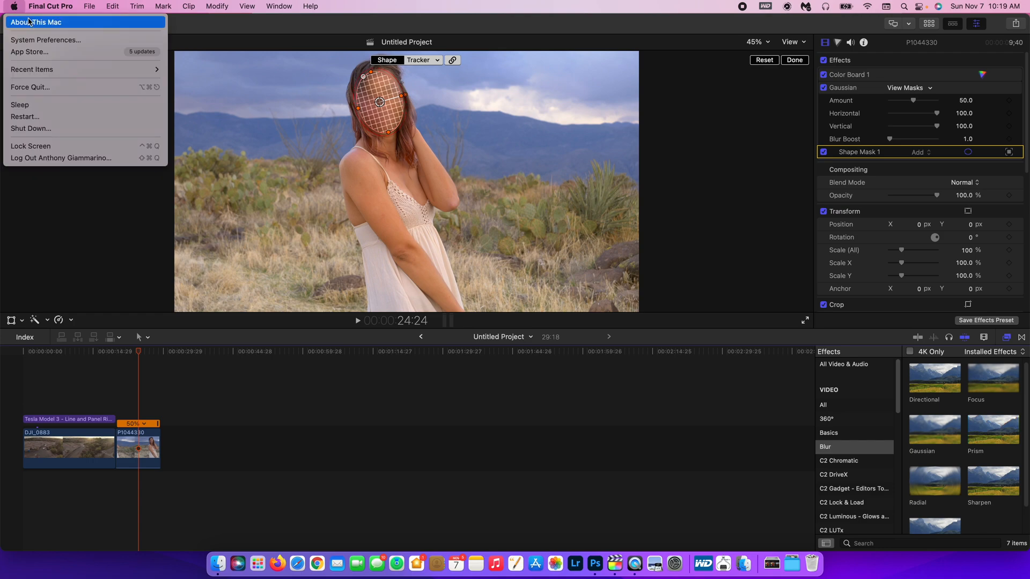
click(37, 21)
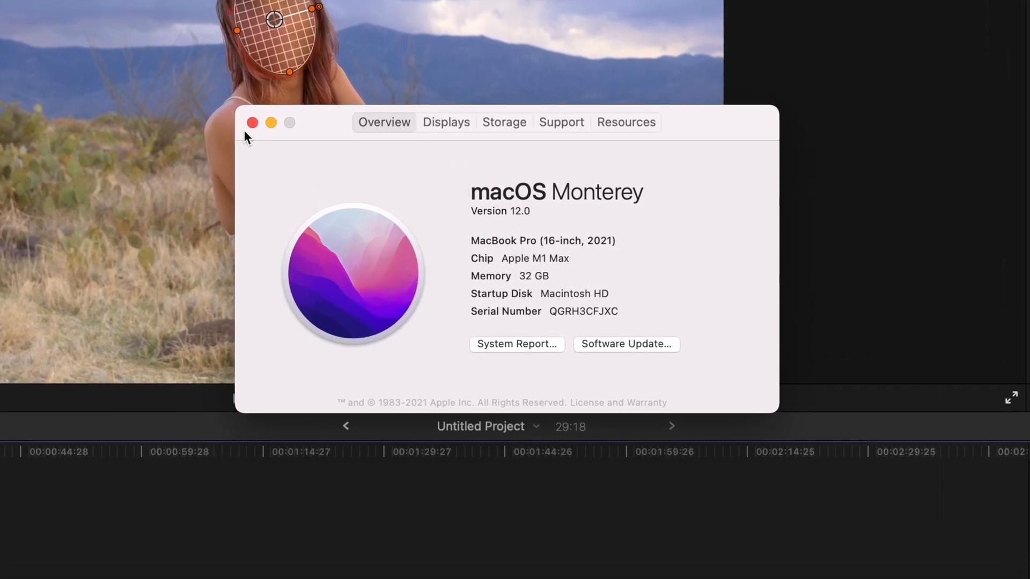
click(252, 123)
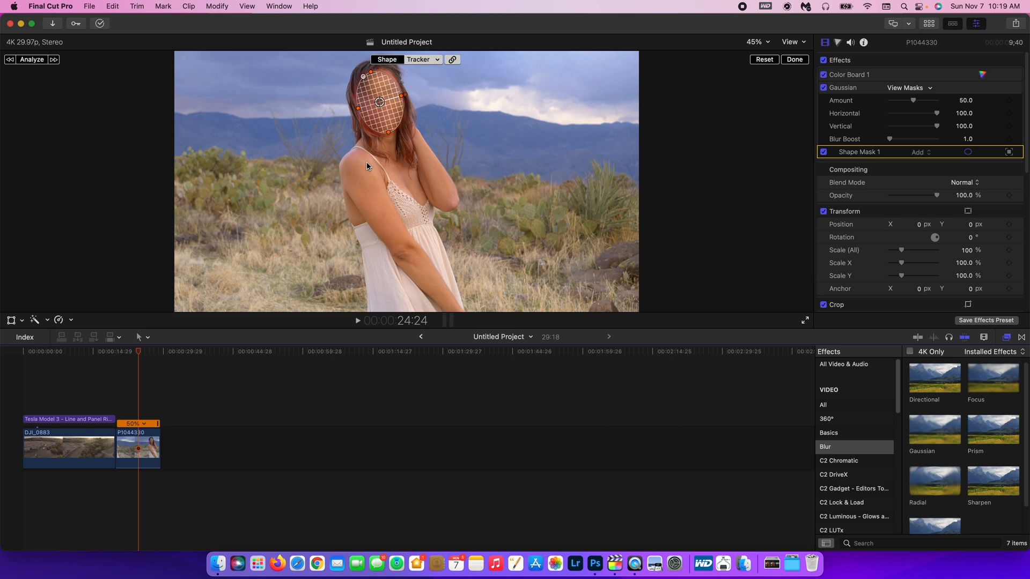